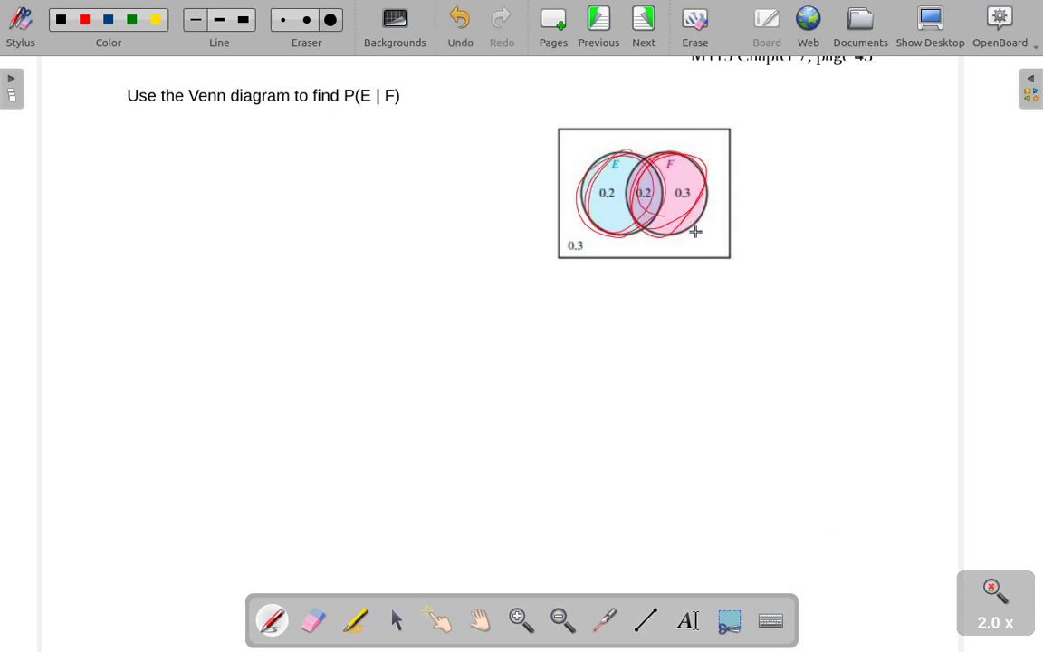
# - Undo the stray red circle strokes traced around the Venn diagram
pyautogui.click(460, 16)
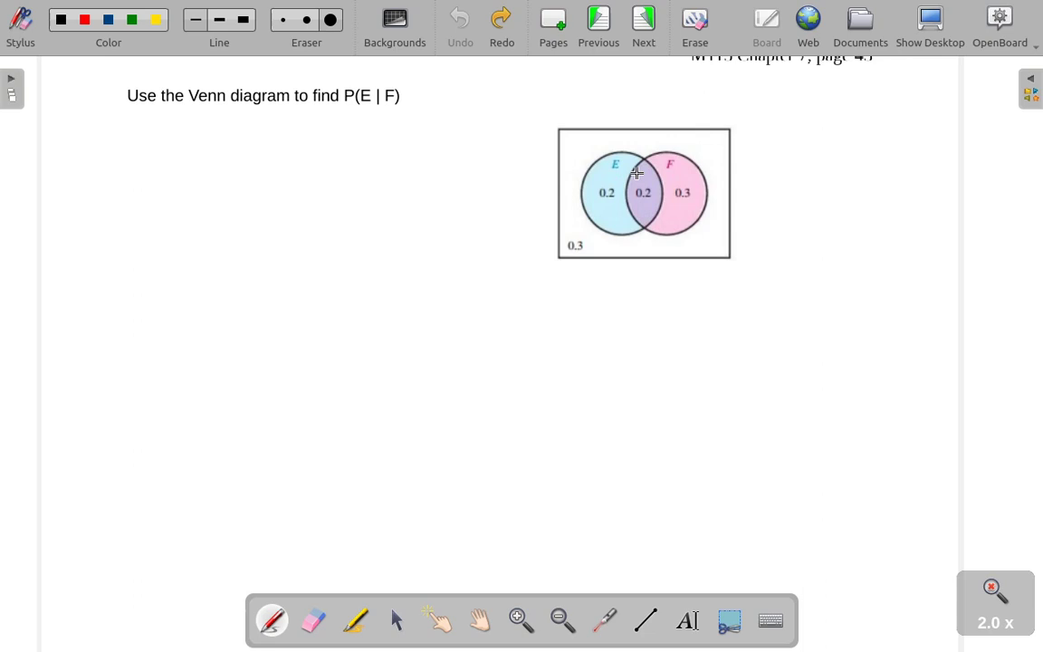
pyautogui.moveTo(661, 166)
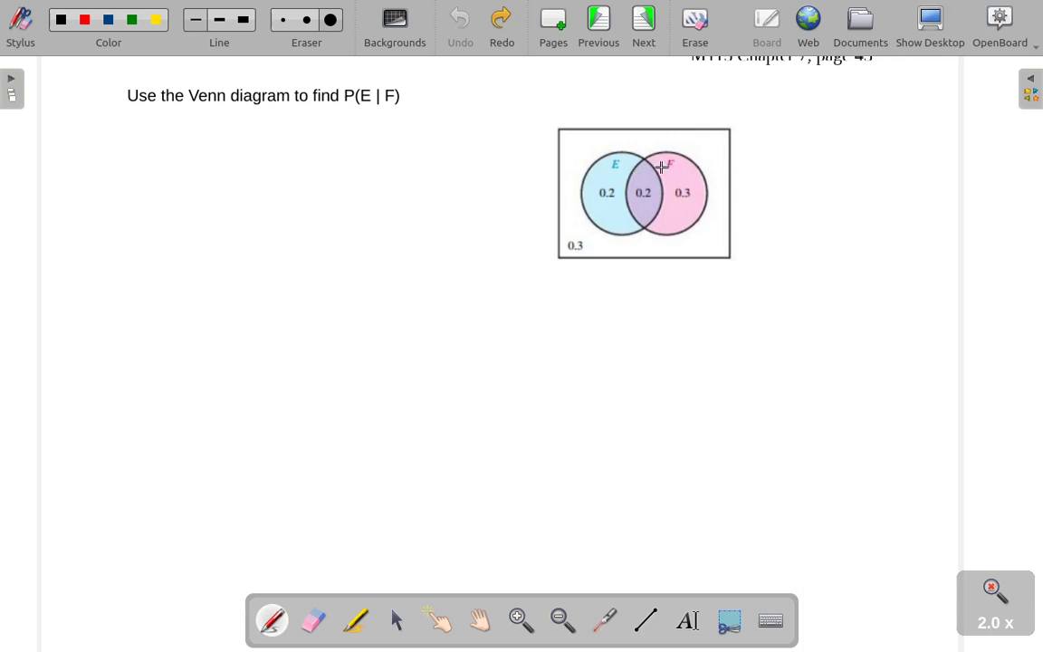
pyautogui.moveTo(688, 161)
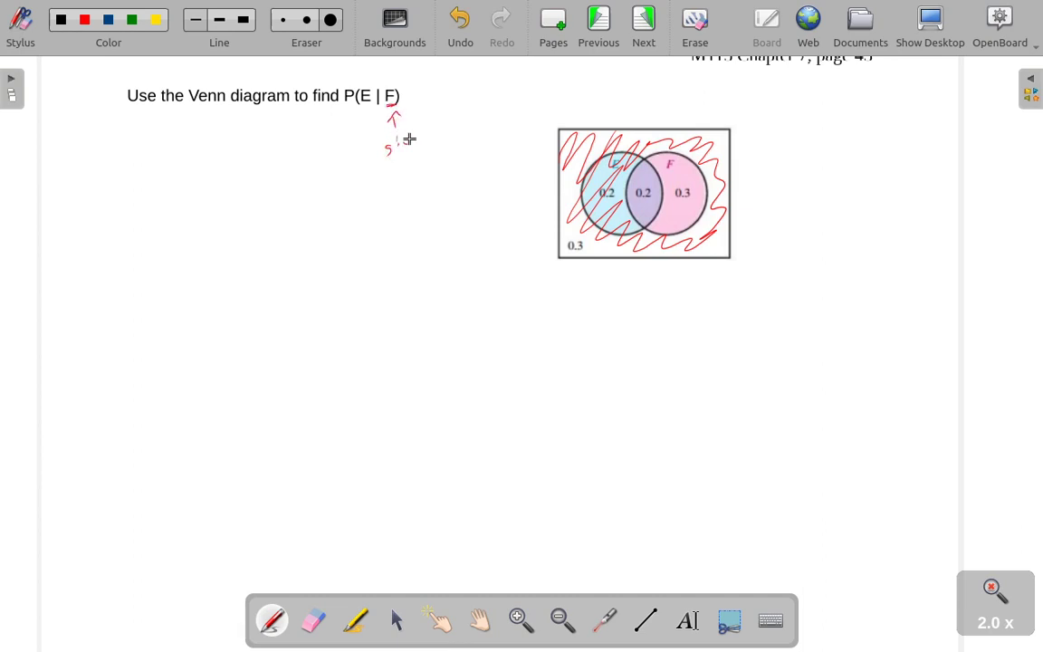
# - Write 'given F' under the arrow and scribble out more of the region outside circle F
pyautogui.moveTo(413, 131); pyautogui.dragTo(461, 124)
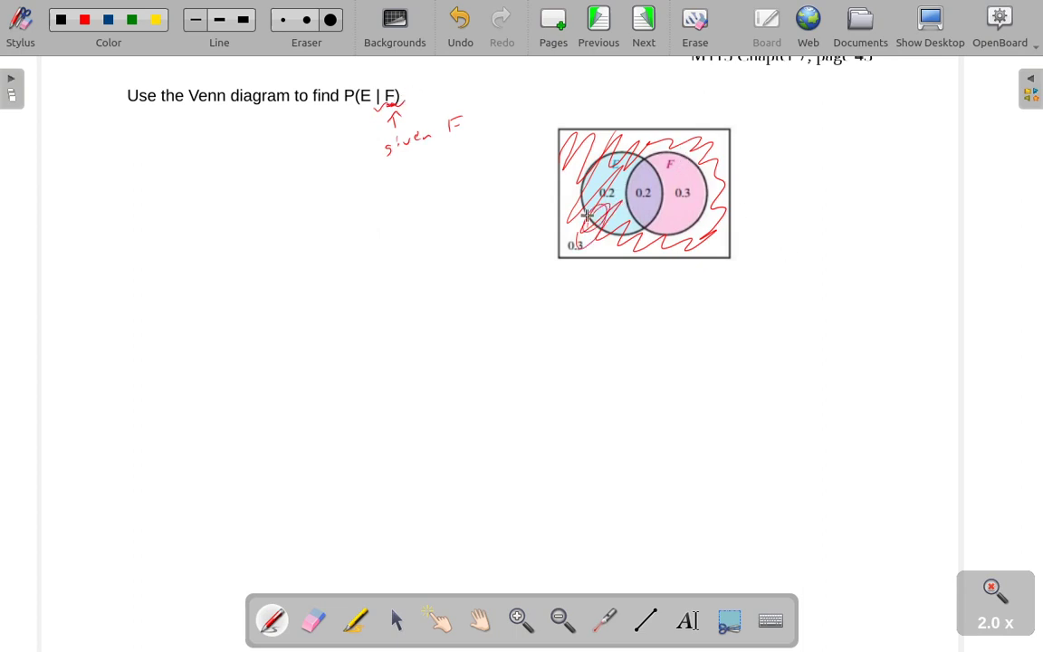
pyautogui.moveTo(588, 214); pyautogui.dragTo(720, 231)
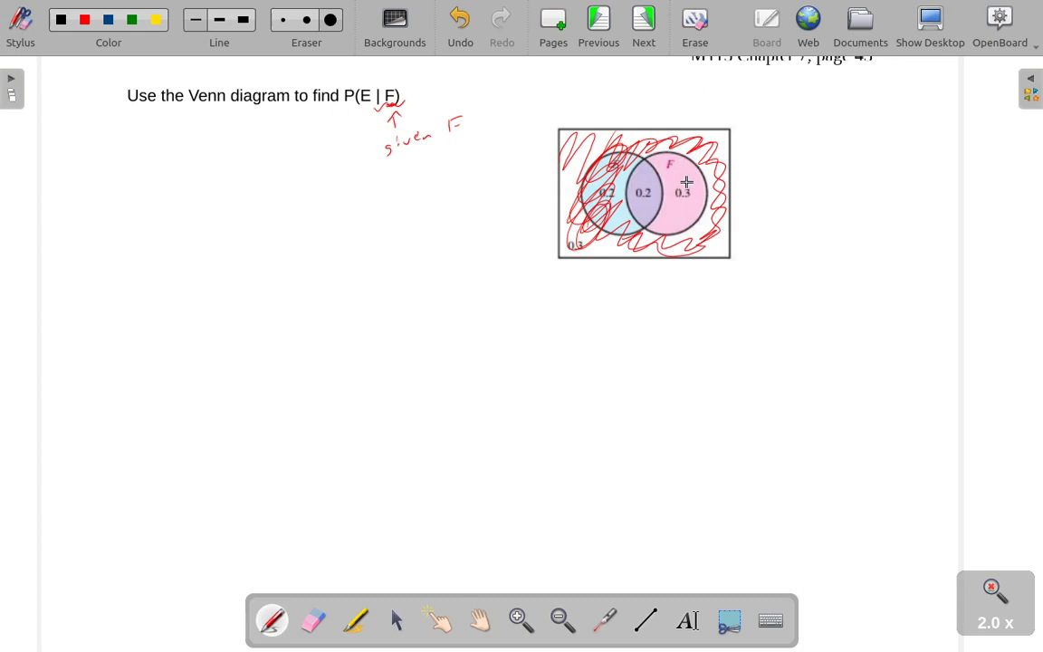
pyautogui.moveTo(339, 231)
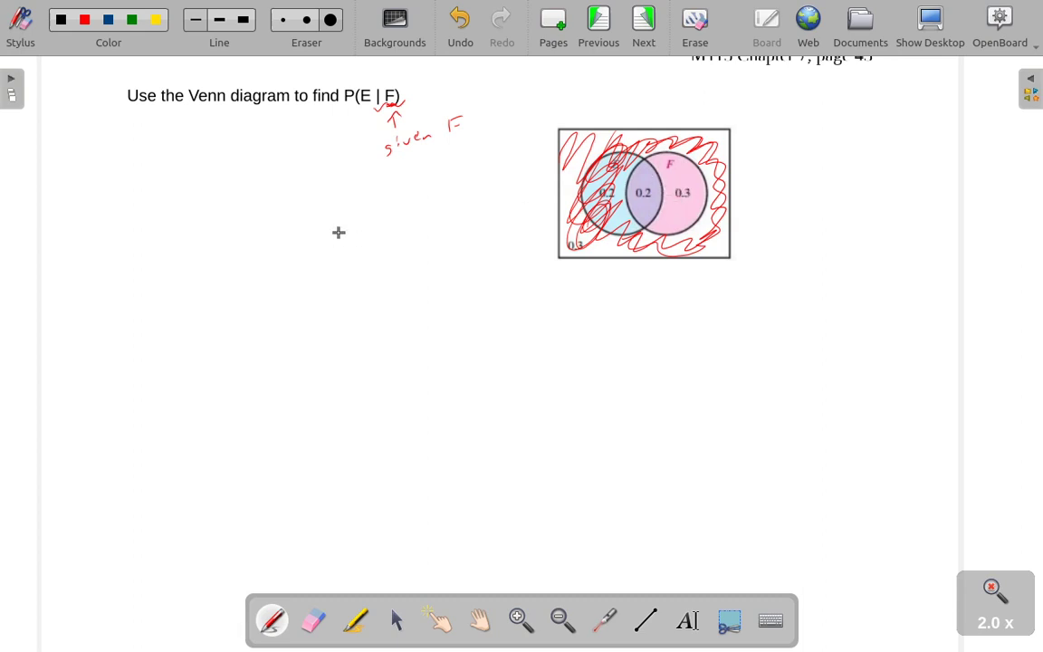
# - Write the red fraction .2 over .2+.3 beside the diagram
pyautogui.moveTo(312, 254); pyautogui.dragTo(352, 239)
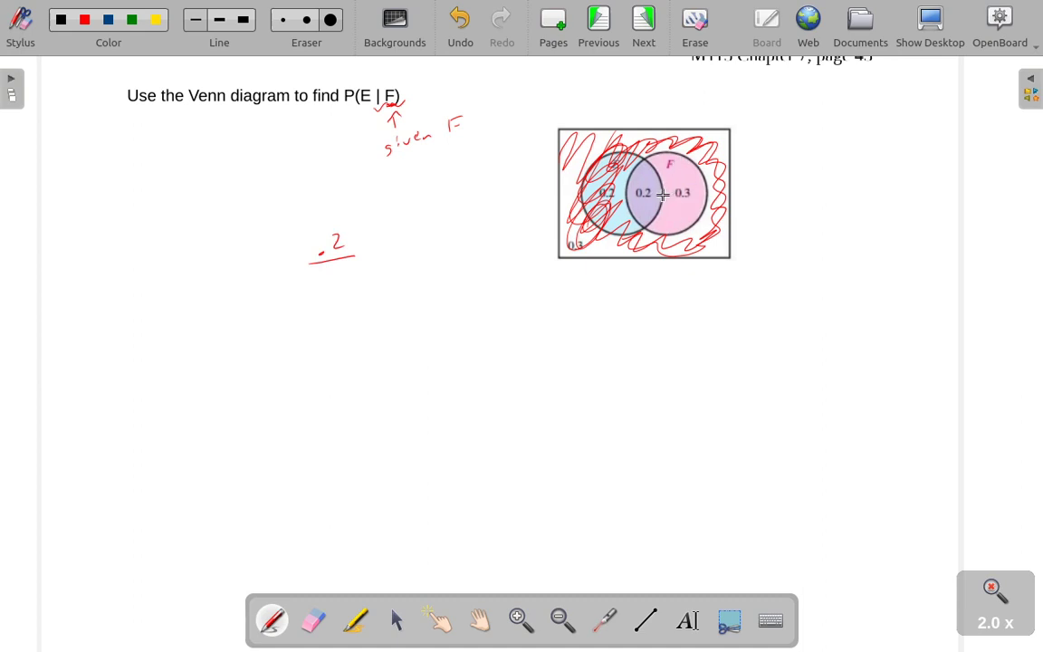
pyautogui.moveTo(658, 196)
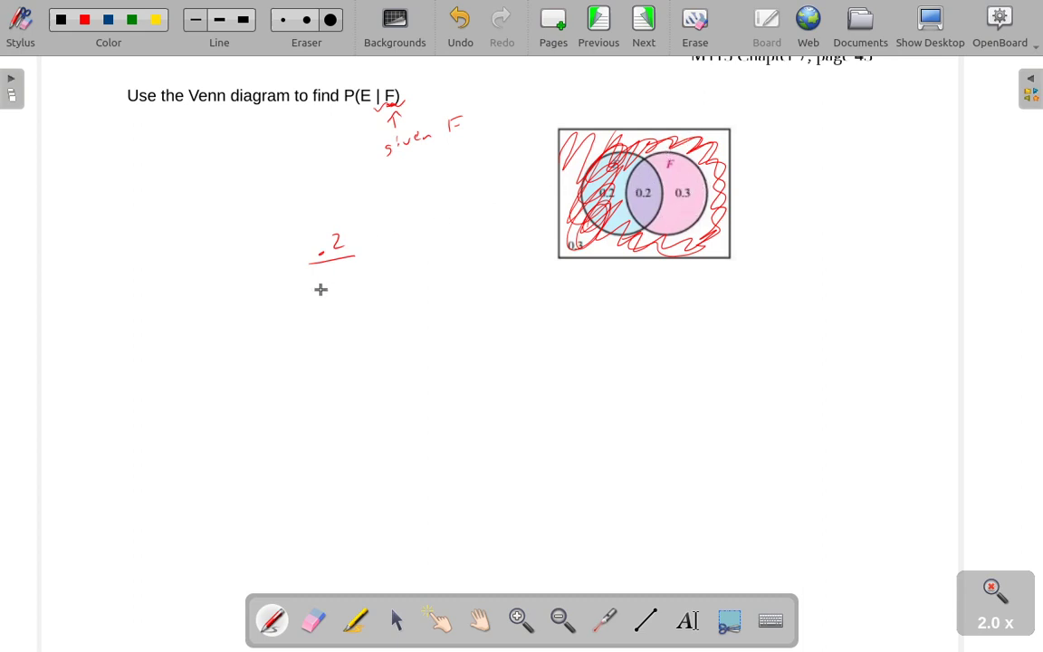
pyautogui.moveTo(322, 286); pyautogui.dragTo(340, 272)
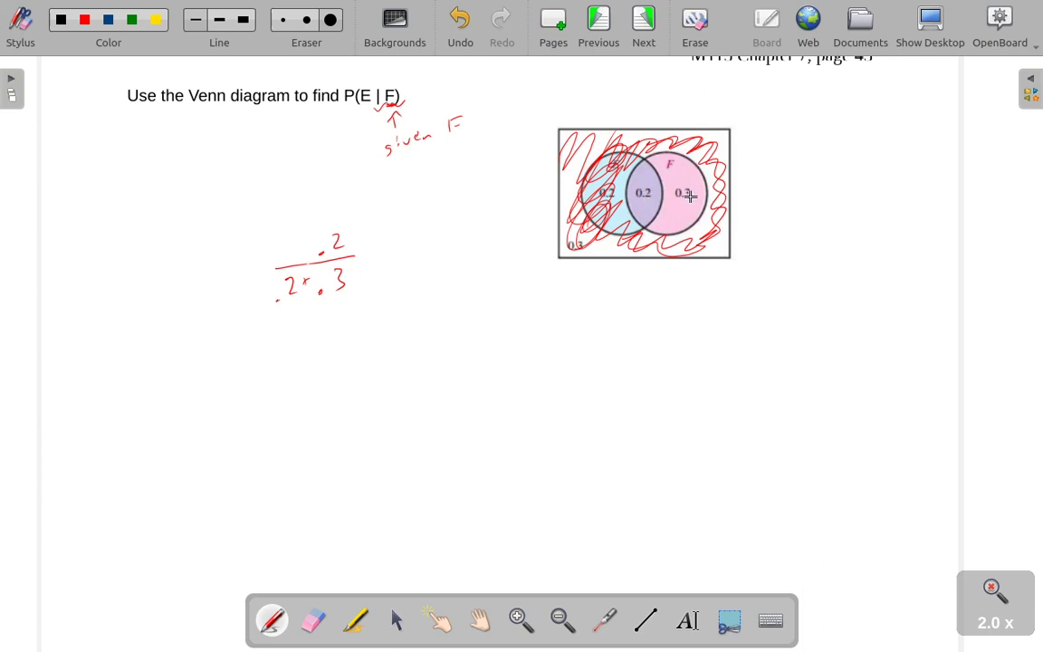
pyautogui.moveTo(677, 163)
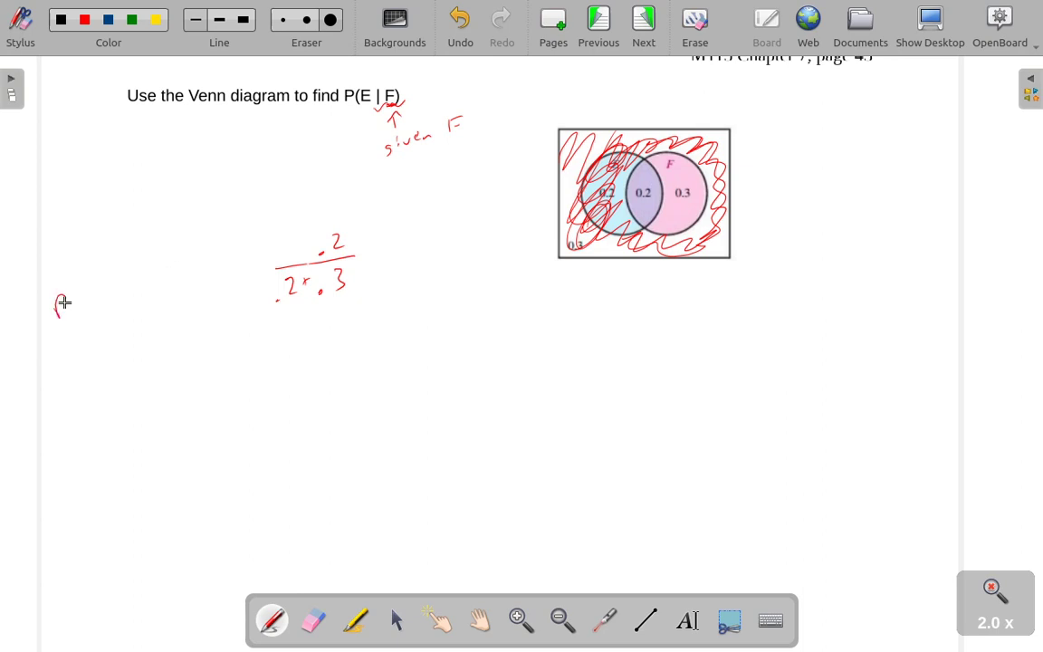
# - Write P(E|F) = P(E∩F)/P(F) before the fraction and the final answer = 2/5 after it
pyautogui.moveTo(54, 304); pyautogui.dragTo(112, 304)
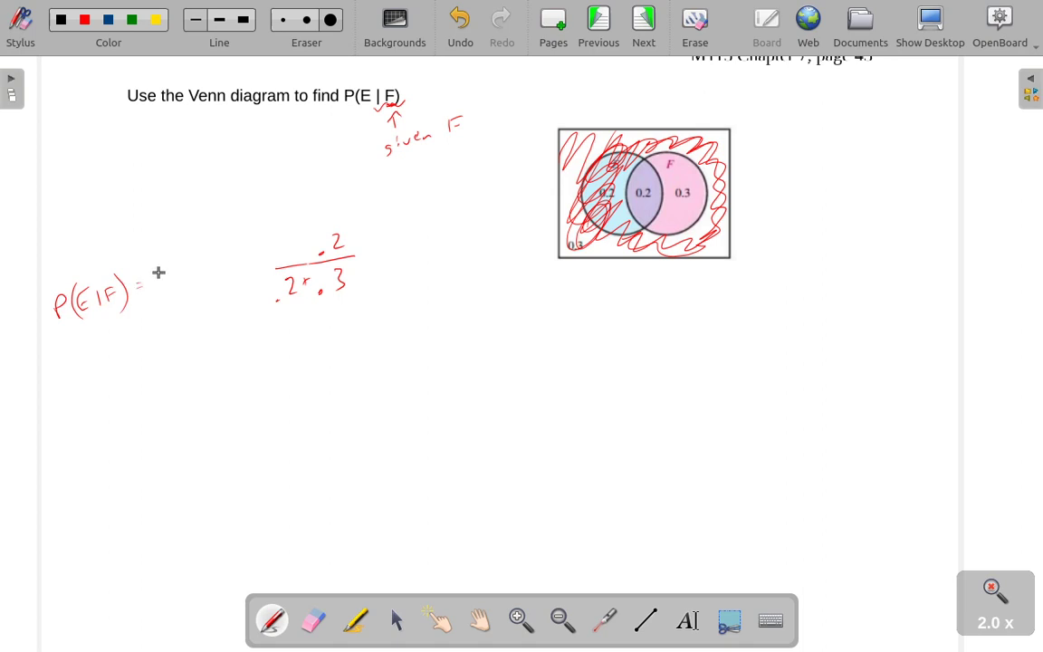
pyautogui.moveTo(159, 268); pyautogui.dragTo(221, 257)
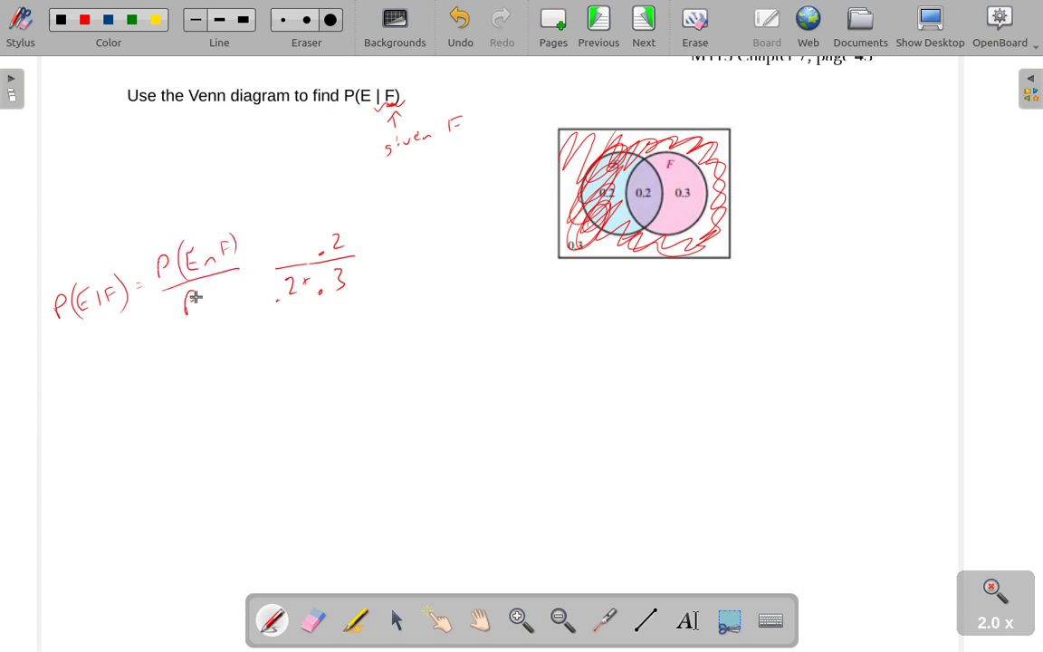
pyautogui.click(208, 290)
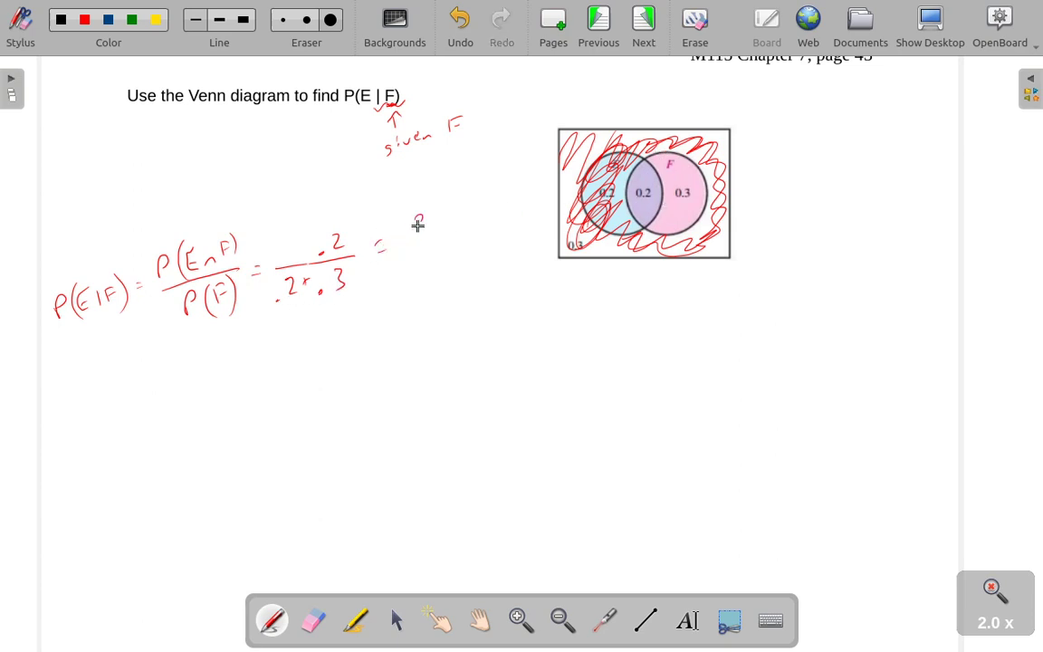
pyautogui.moveTo(425, 214); pyautogui.dragTo(431, 257)
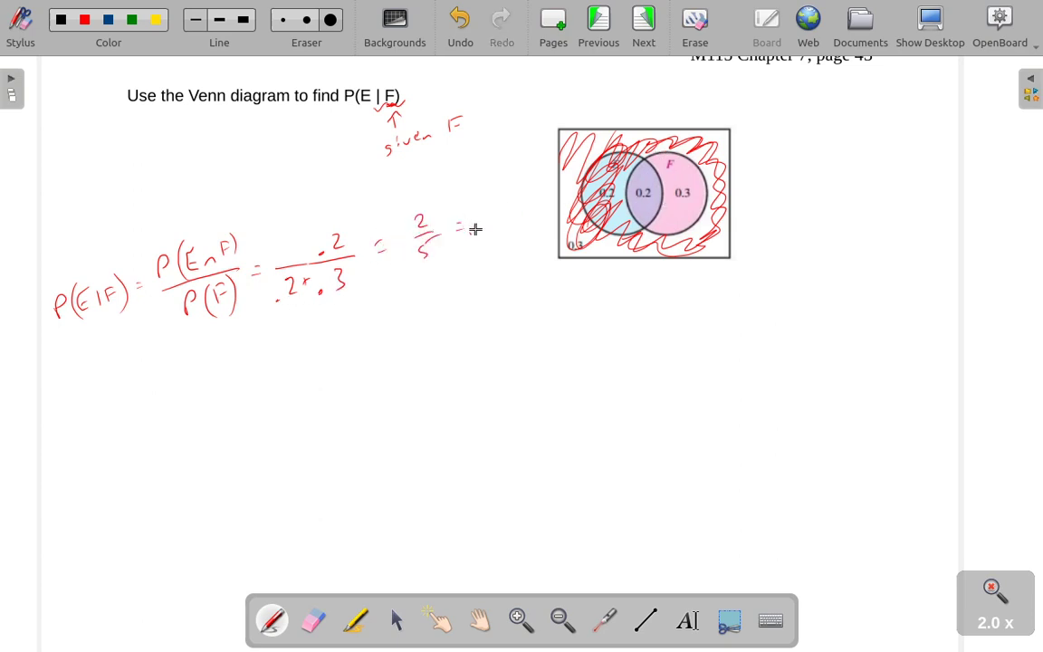